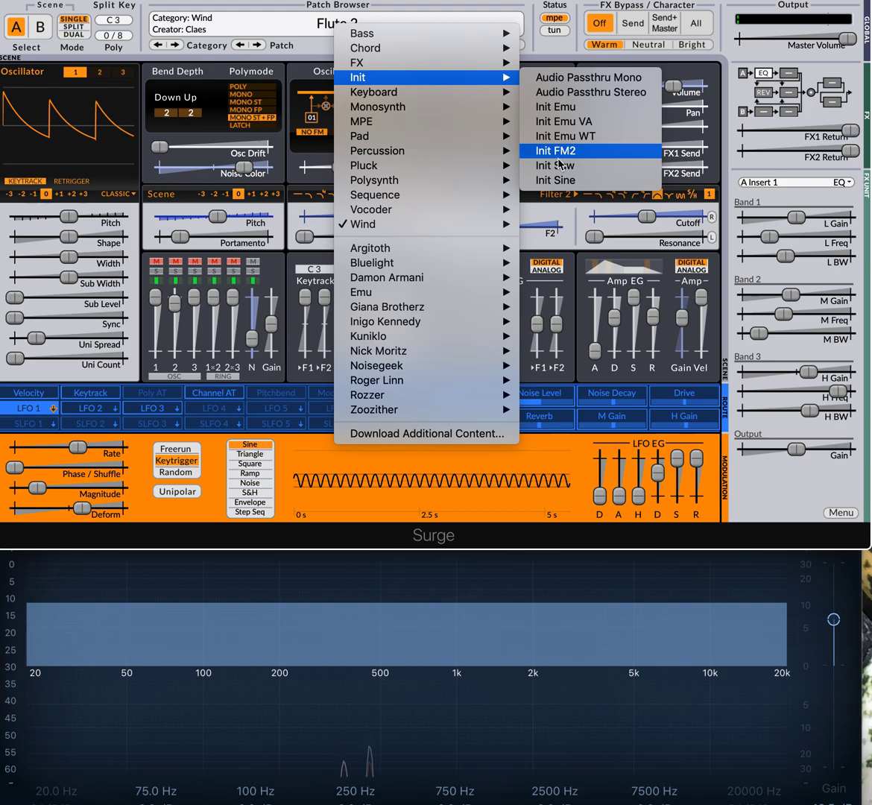
Load the Init Saw starting patch in place of Flute 2.
{"action": "left_click", "coordinate": [555, 179]}
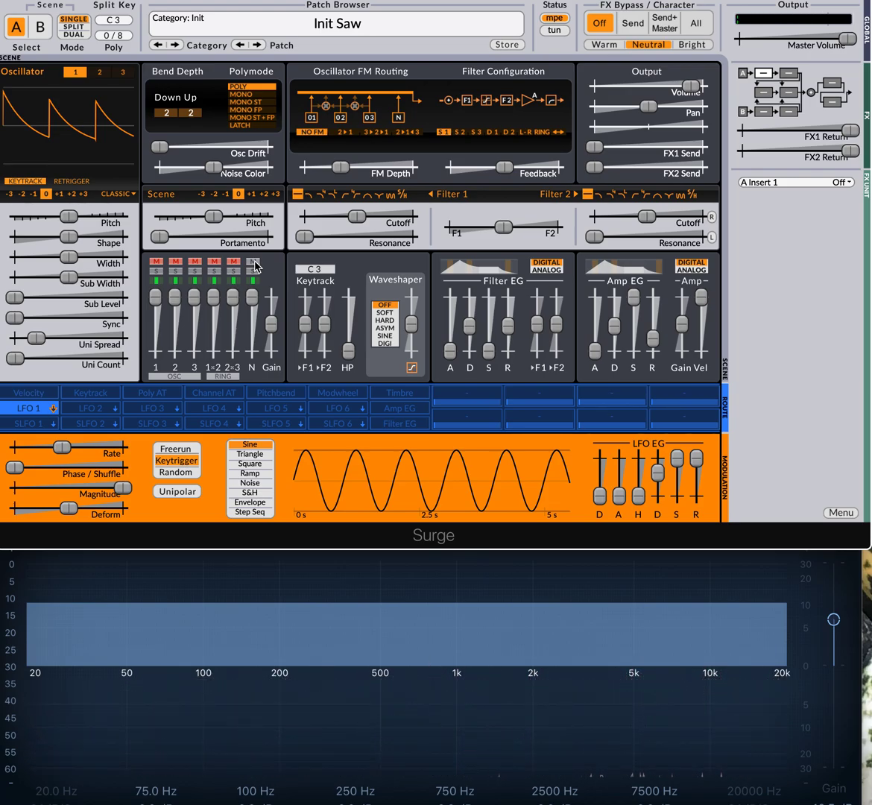
{"action": "mouse_move", "coordinate": [253, 304]}
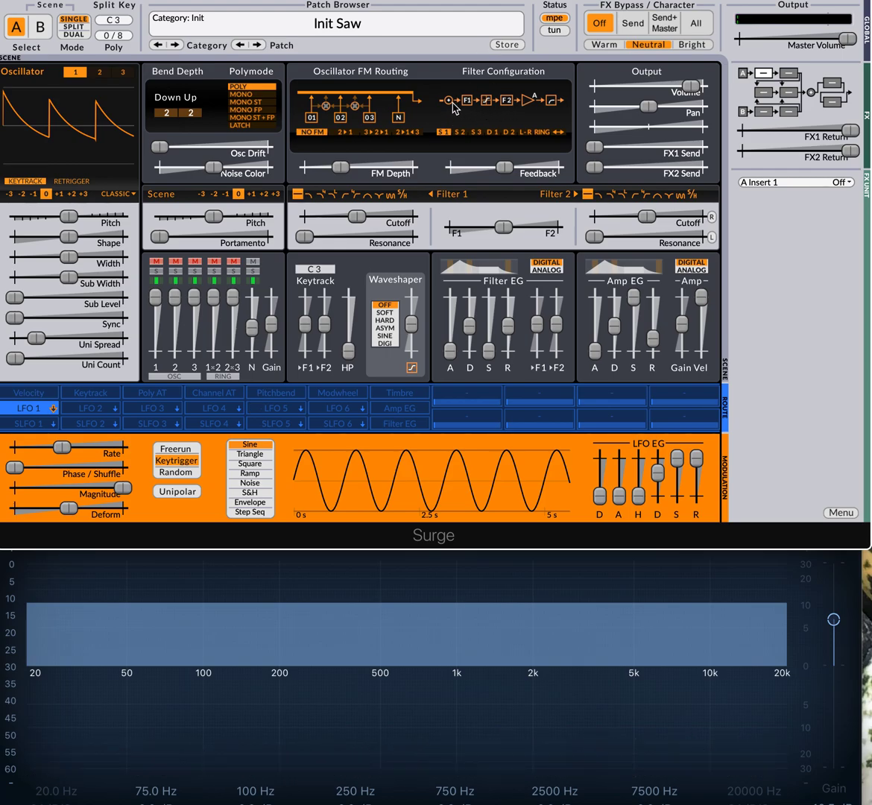
Choose the S2 serial filter routing that includes the FB feedback loop.
{"action": "left_click", "coordinate": [456, 131]}
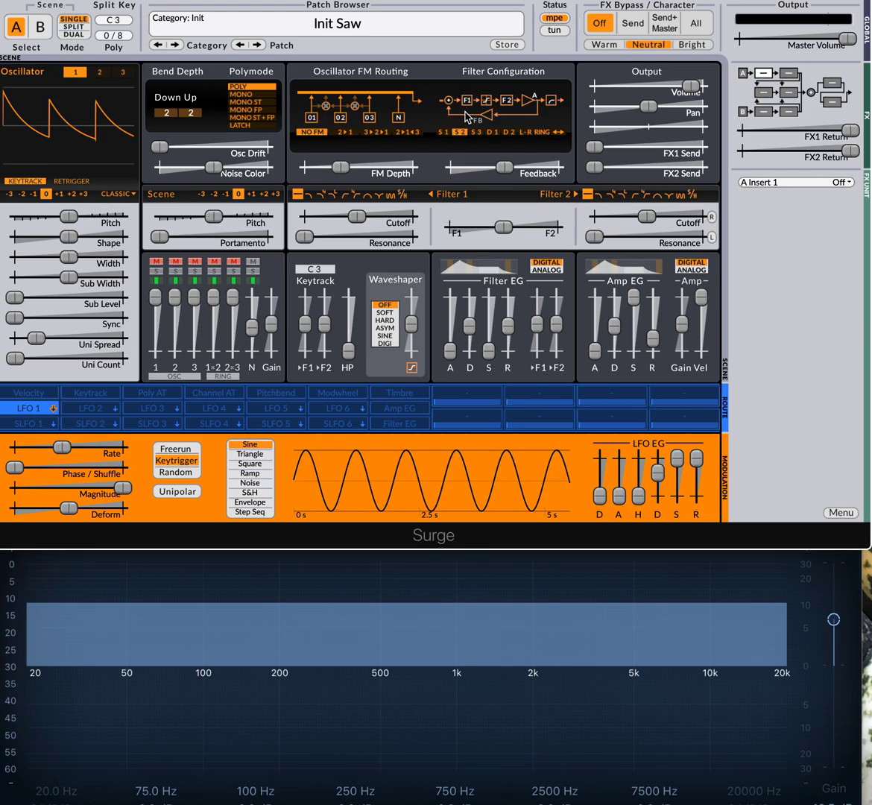
{"action": "mouse_move", "coordinate": [463, 131]}
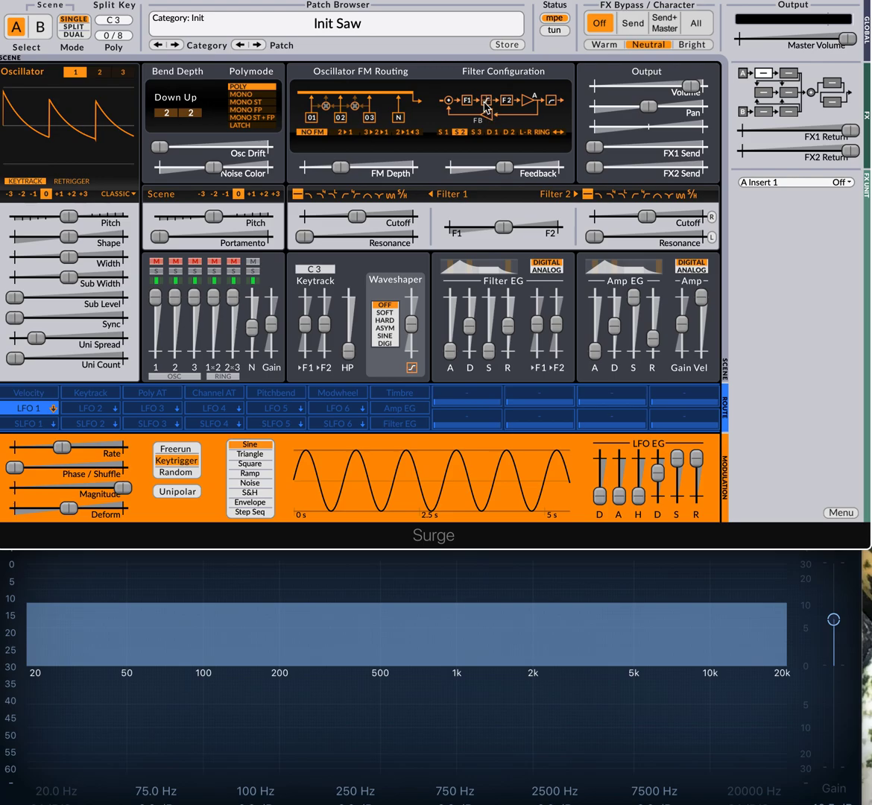
{"action": "mouse_move", "coordinate": [505, 109]}
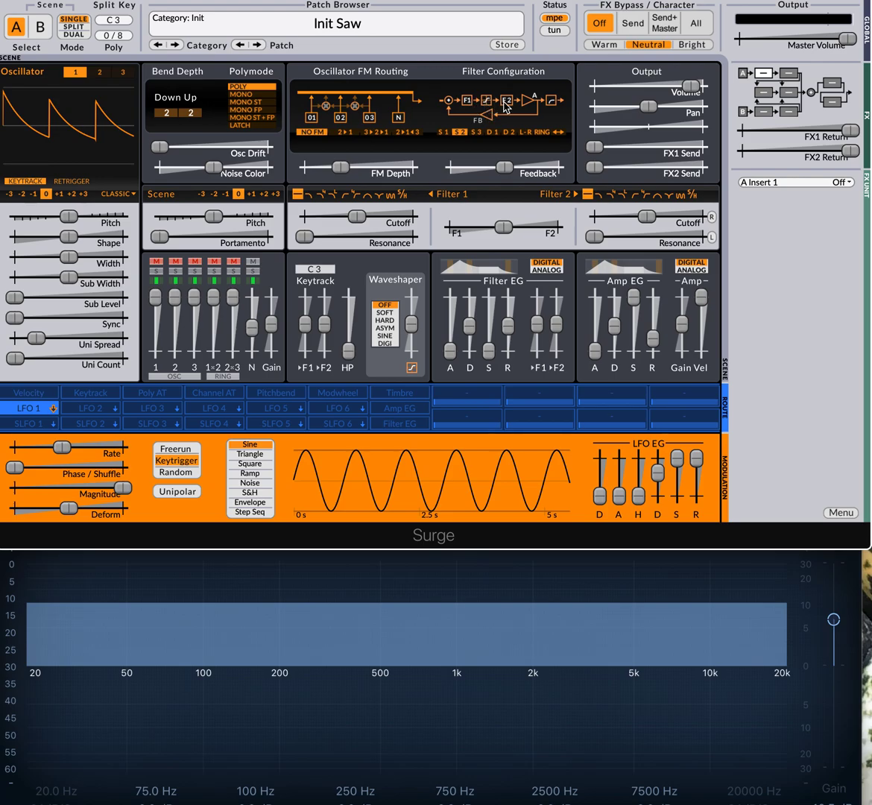
{"action": "mouse_move", "coordinate": [468, 103]}
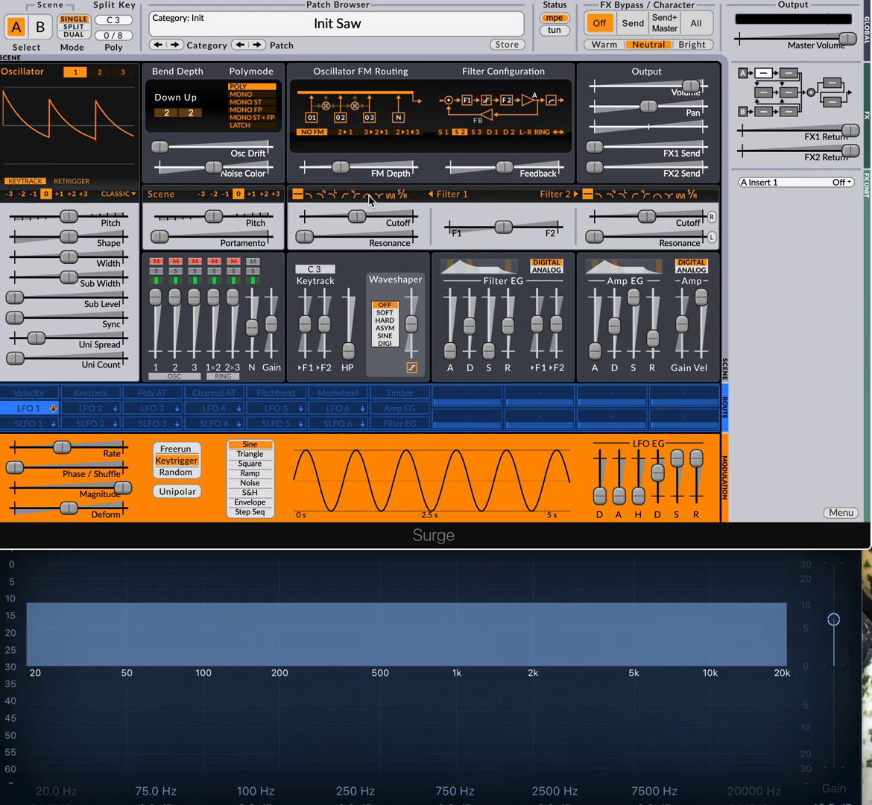
Switch the waveshaper from off to ASYM asymmetric shaping.
{"action": "left_click", "coordinate": [370, 193]}
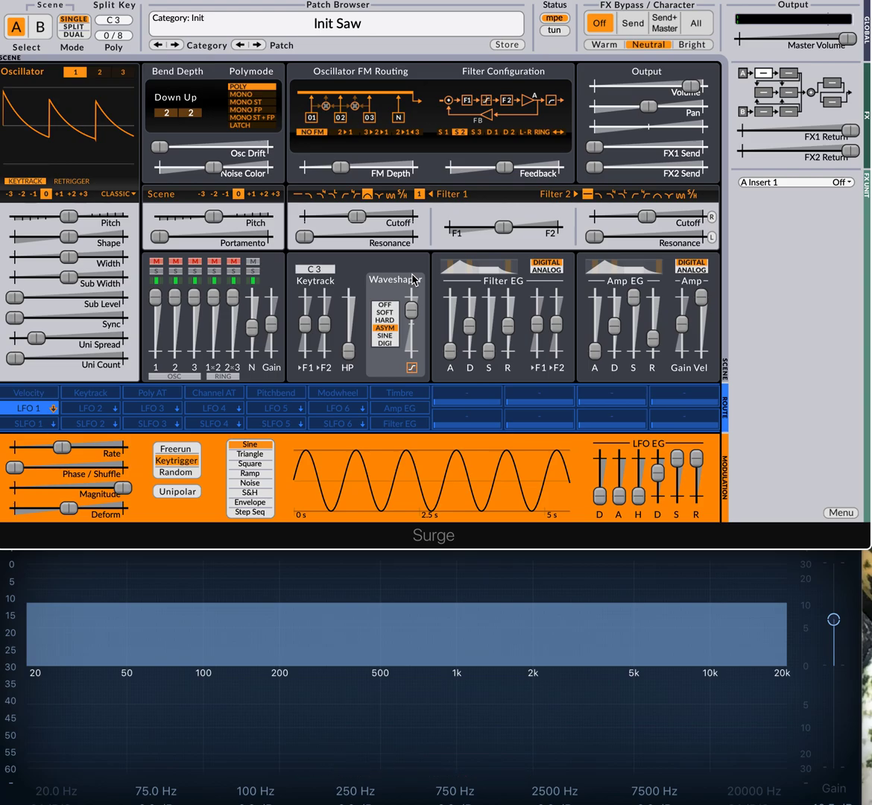
{"action": "mouse_move", "coordinate": [507, 170]}
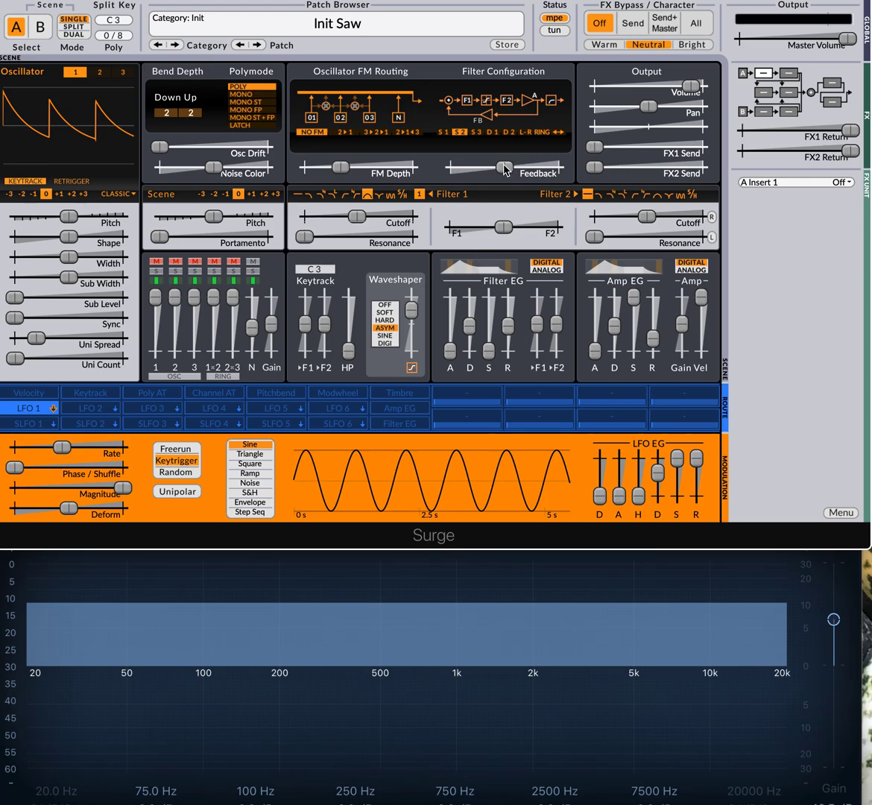
Raise filter Feedback to roughly 50-52% until several resonant peaks show in the analyzer.
{"action": "left_click_drag", "start_coordinate": [506, 167], "coordinate": [513, 165]}
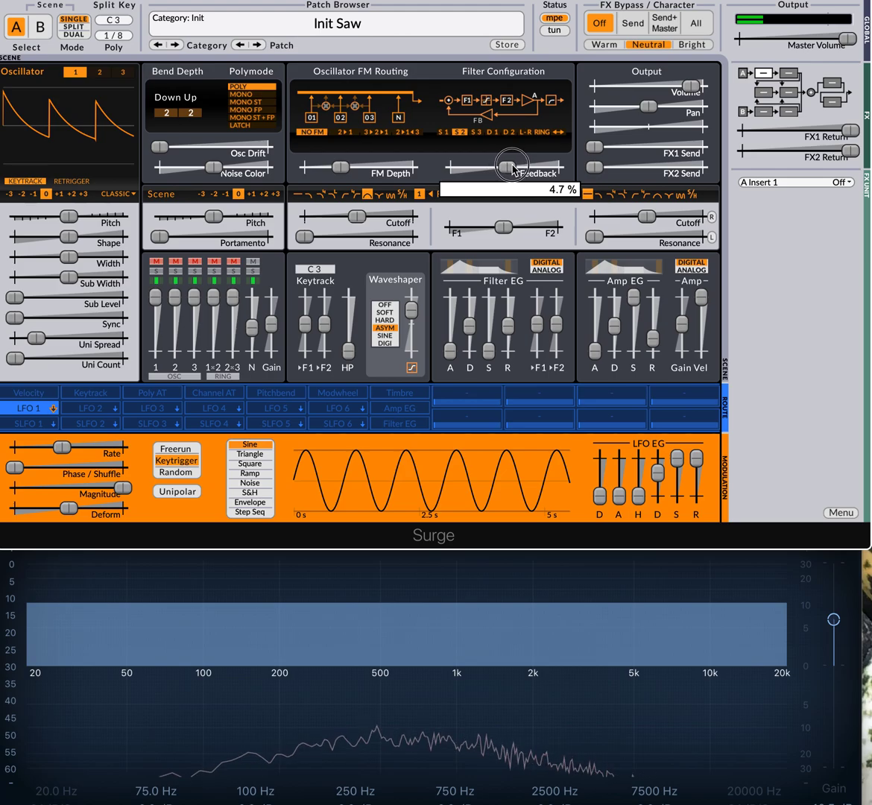
{"action": "left_click_drag", "start_coordinate": [513, 166], "coordinate": [557, 166]}
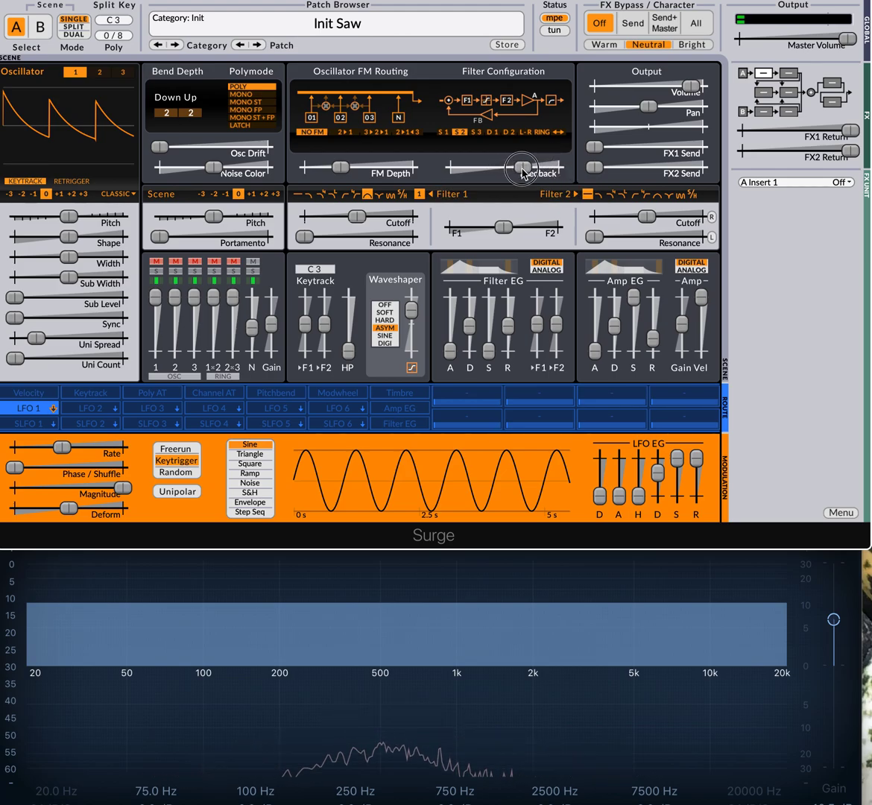
{"action": "left_click_drag", "start_coordinate": [522, 167], "coordinate": [549, 164]}
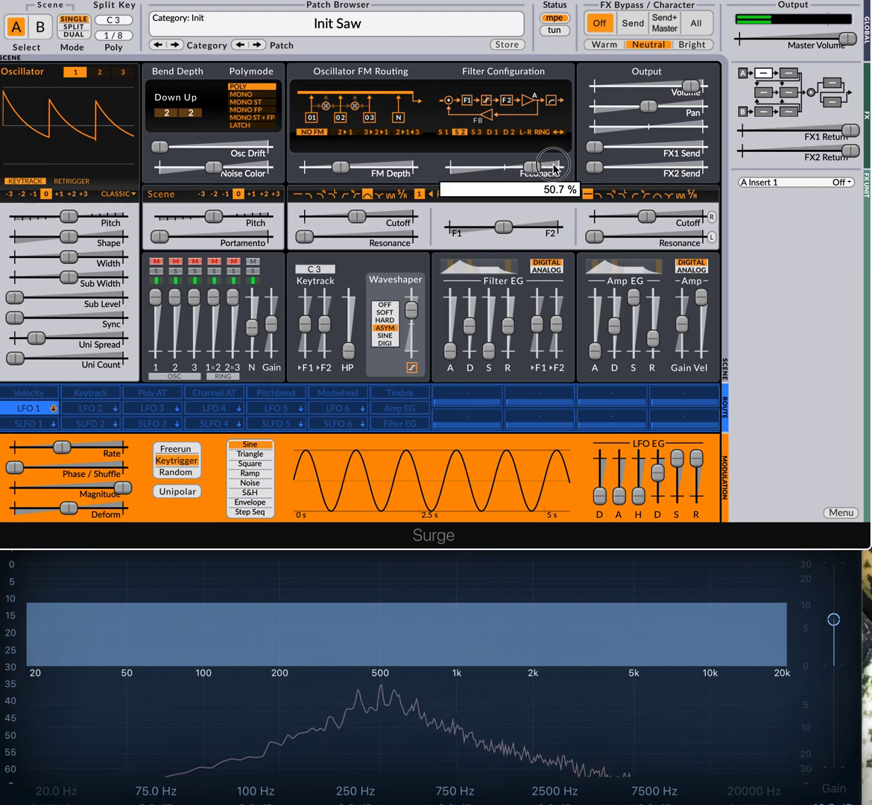
{"action": "left_click_drag", "start_coordinate": [548, 166], "coordinate": [537, 166]}
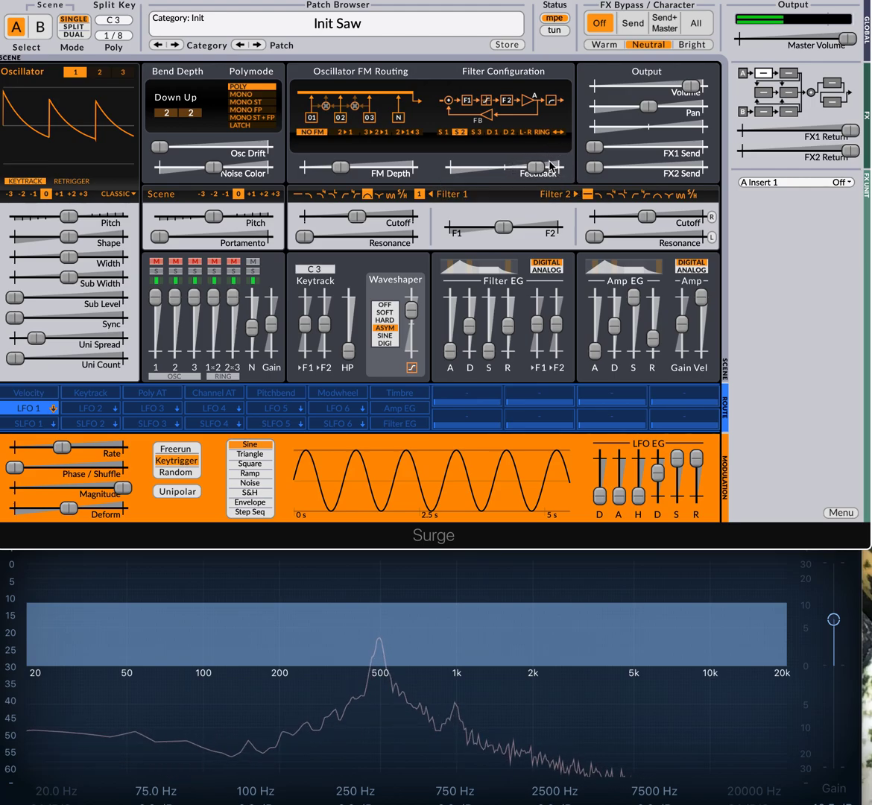
{"action": "left_click_drag", "start_coordinate": [540, 167], "coordinate": [539, 172]}
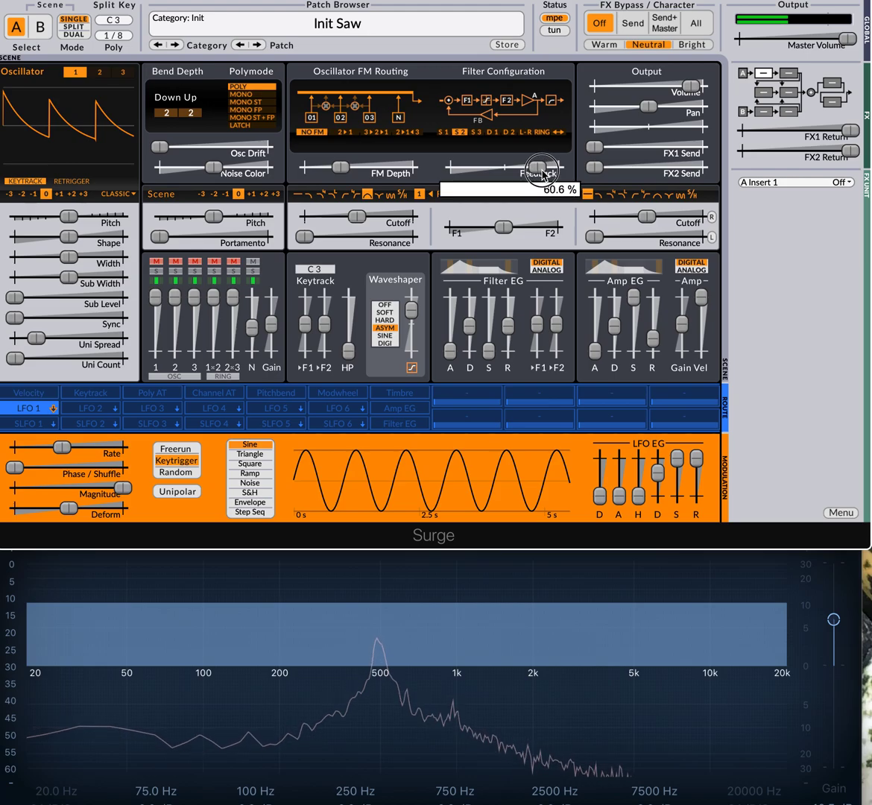
{"action": "left_click_drag", "start_coordinate": [542, 167], "coordinate": [555, 163]}
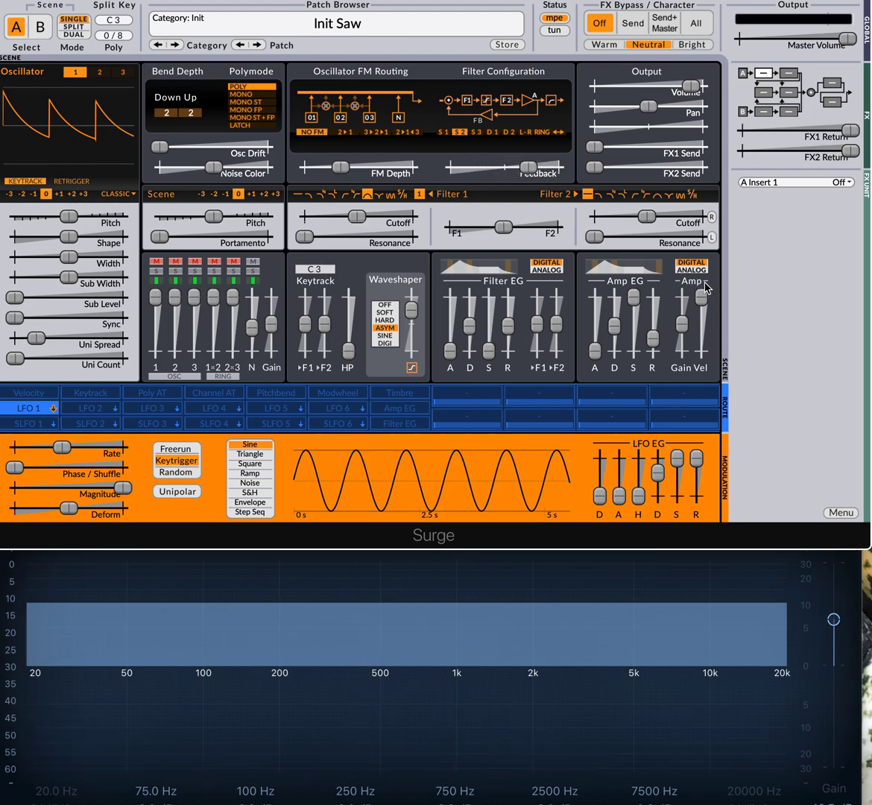
{"action": "left_click_drag", "start_coordinate": [528, 165], "coordinate": [540, 165]}
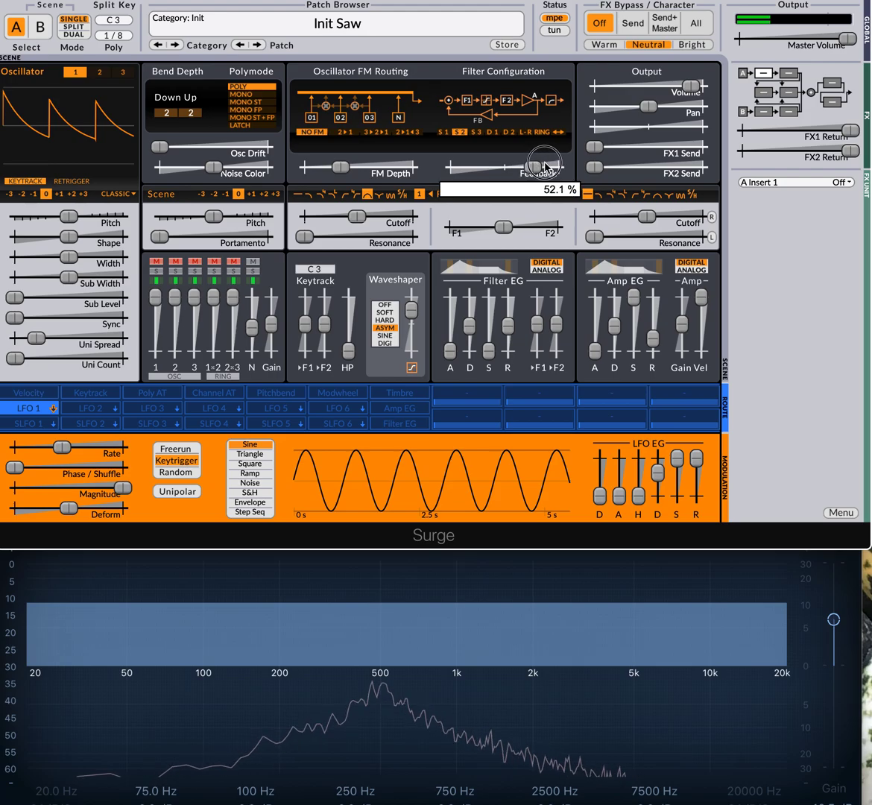
{"action": "left_click_drag", "start_coordinate": [544, 164], "coordinate": [584, 165]}
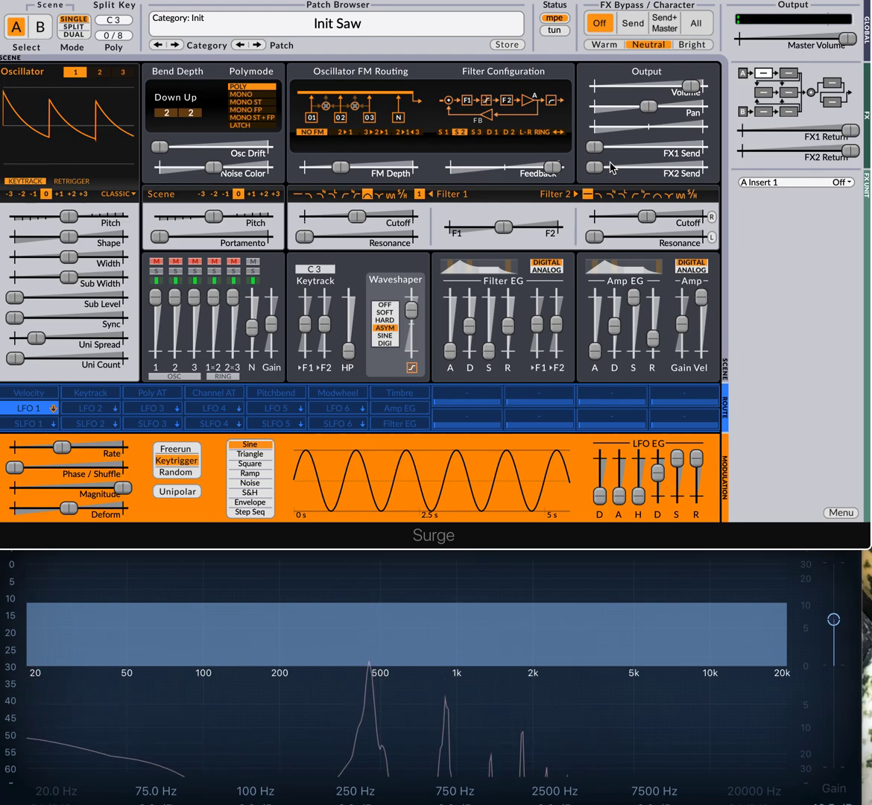
Move the Noise Color slider under Osc Drift to a new colour.
{"action": "left_click_drag", "start_coordinate": [217, 163], "coordinate": [226, 163]}
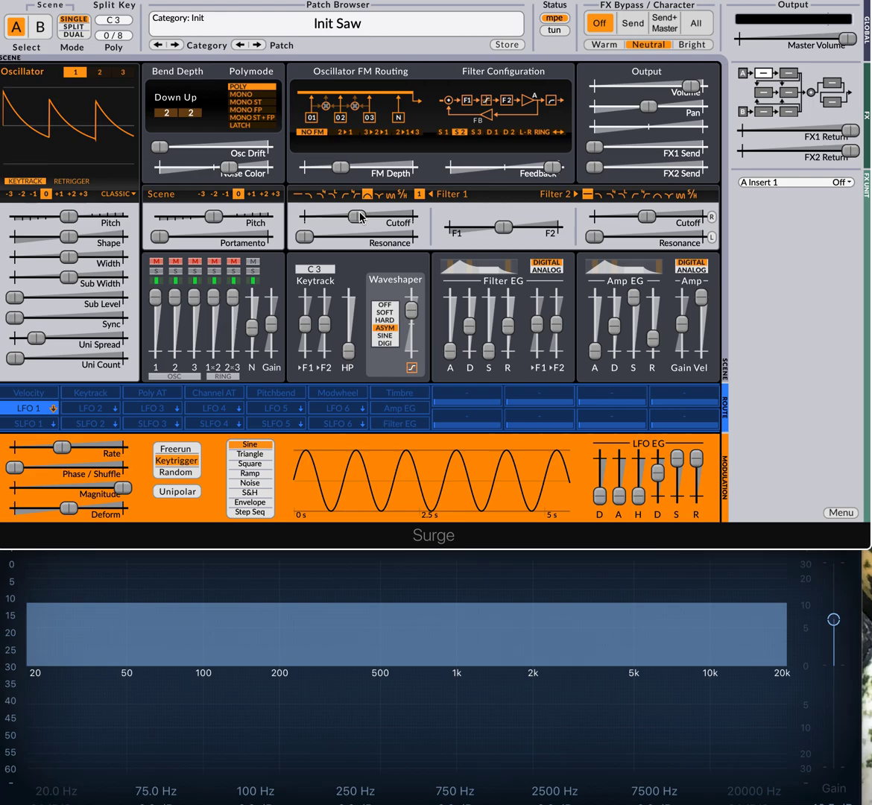
Lower Filter 1 Cutoff until it reads about 419 Hz.
{"action": "left_click_drag", "start_coordinate": [350, 220], "coordinate": [351, 217]}
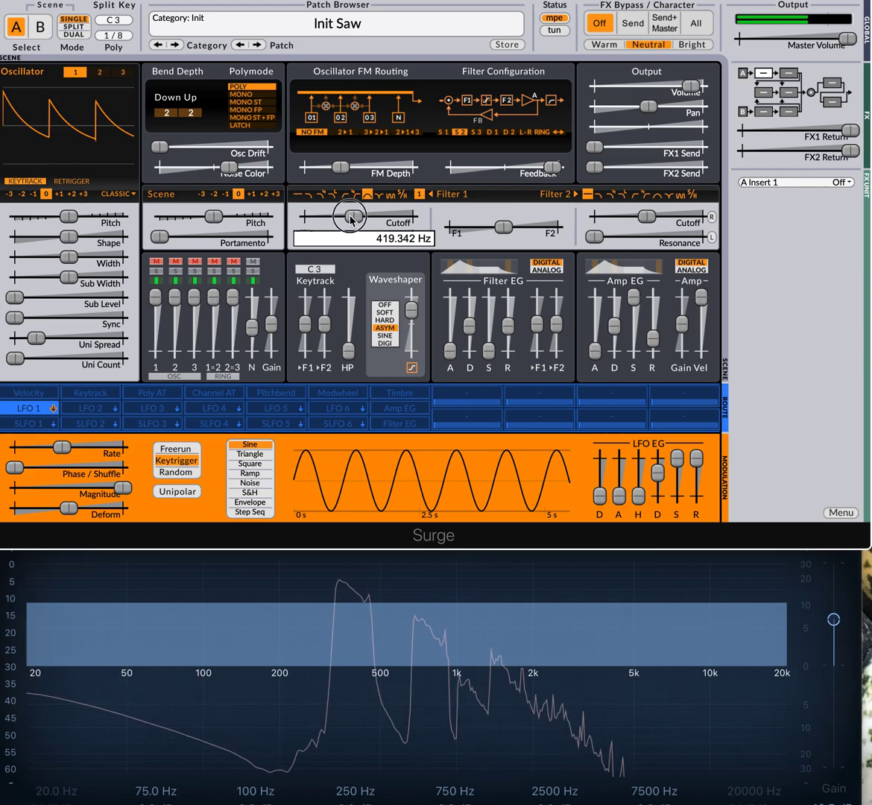
{"action": "left_click_drag", "start_coordinate": [350, 216], "coordinate": [357, 211]}
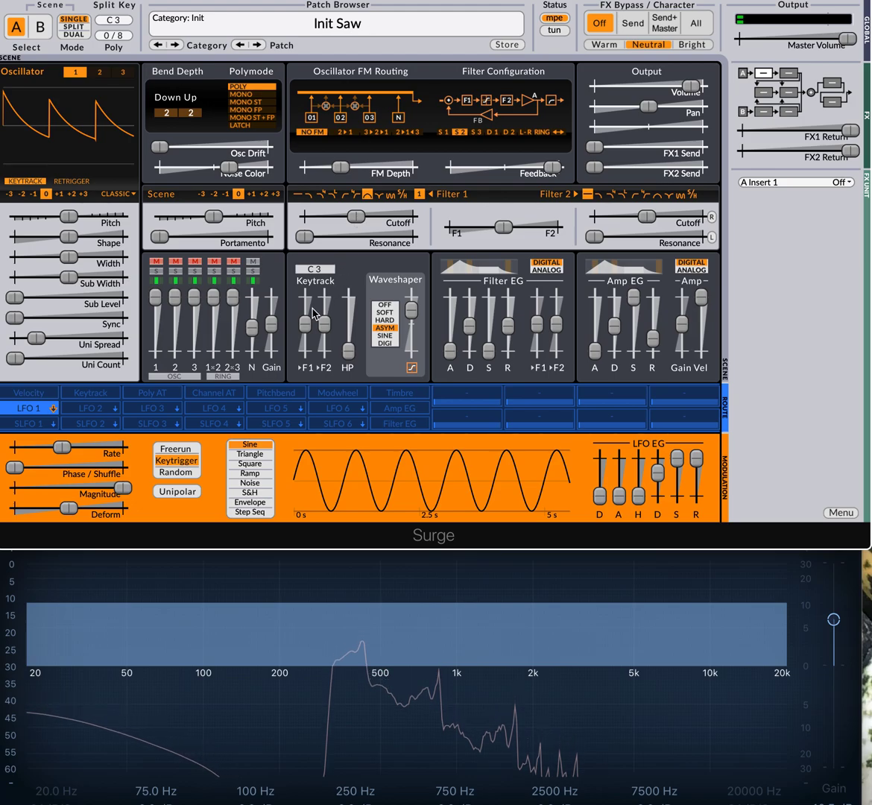
{"action": "left_click_drag", "start_coordinate": [308, 304], "coordinate": [308, 320]}
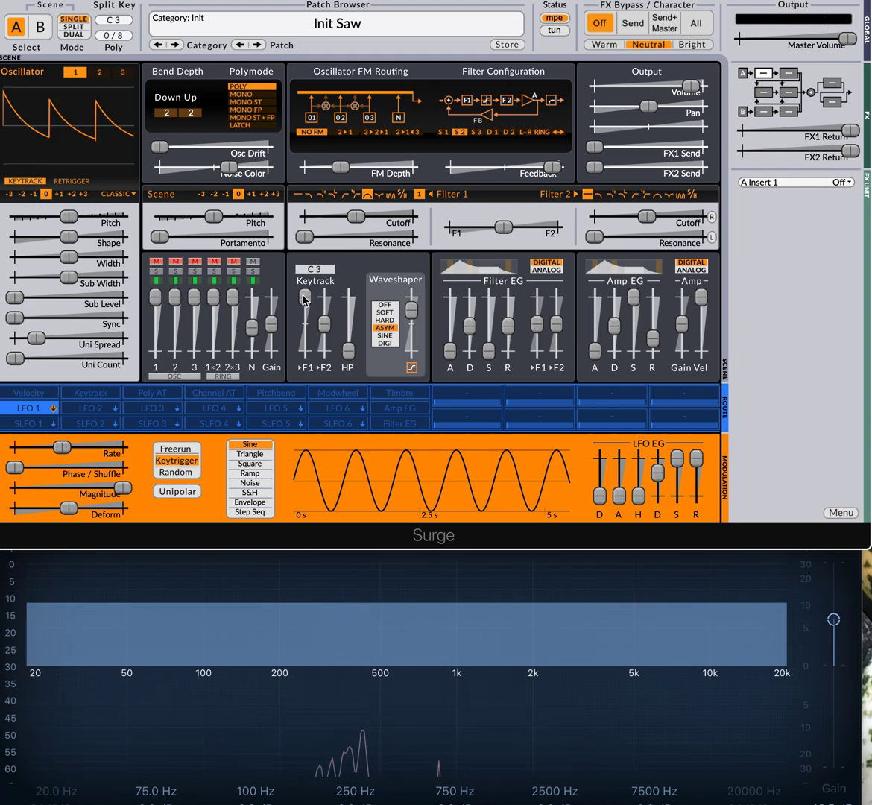
{"action": "mouse_move", "coordinate": [304, 313]}
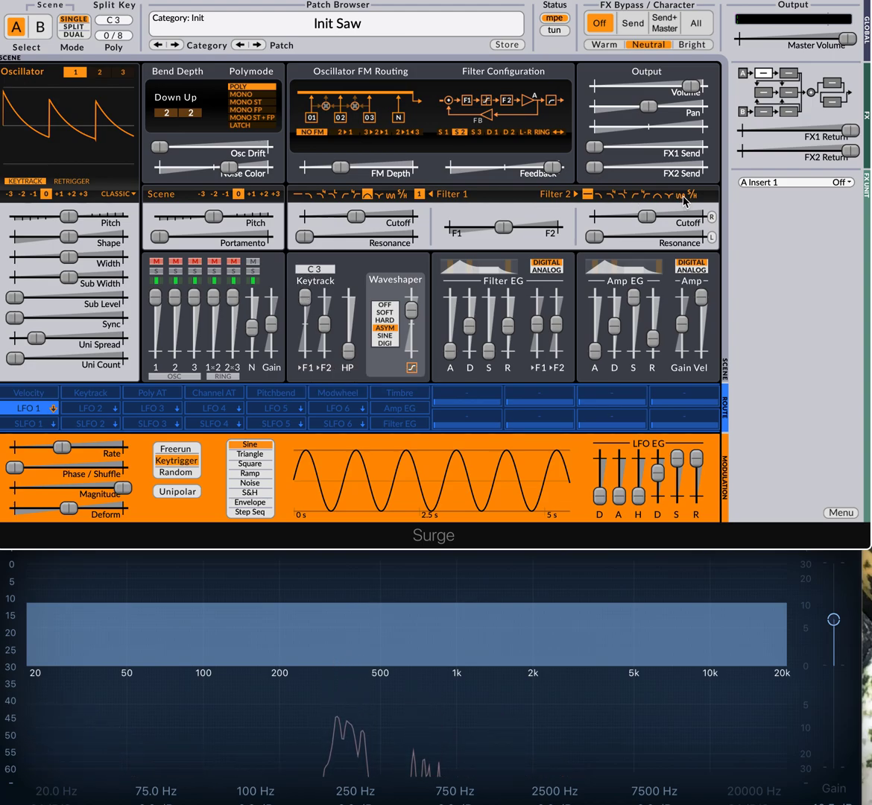
Raise the Keytrack F1 slider so Filter 1 cutoff follows the played key.
{"action": "left_click_drag", "start_coordinate": [322, 313], "coordinate": [322, 325]}
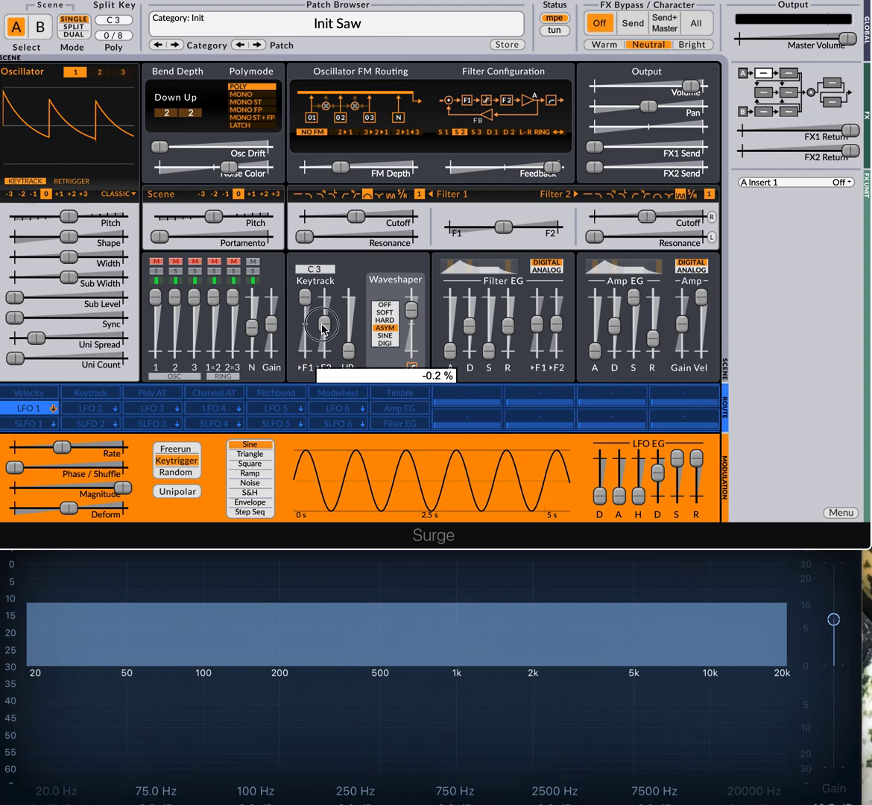
{"action": "mouse_move", "coordinate": [326, 186]}
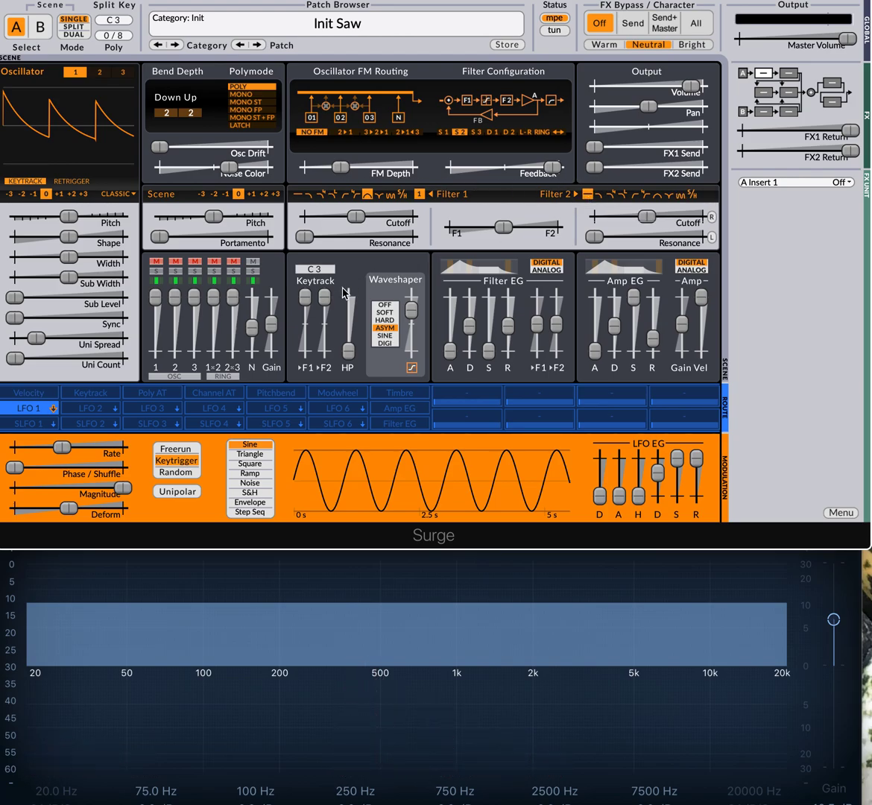
{"action": "mouse_move", "coordinate": [525, 170]}
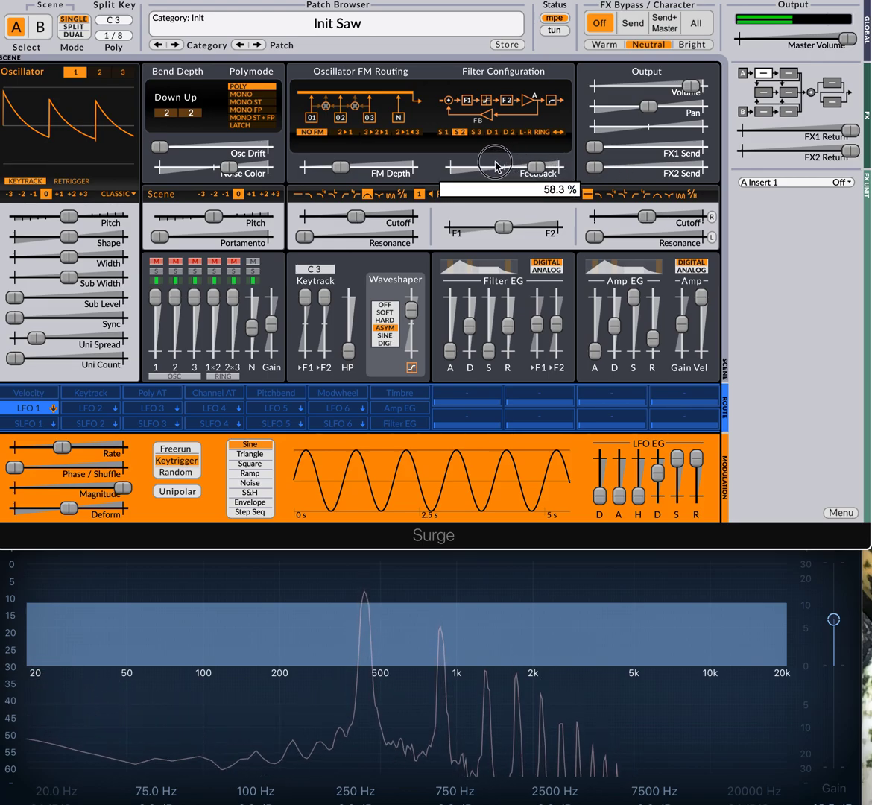
Fine-tune filter Feedback to about 65% so sharp harmonic peaks ring out.
{"action": "left_click_drag", "start_coordinate": [495, 163], "coordinate": [492, 167]}
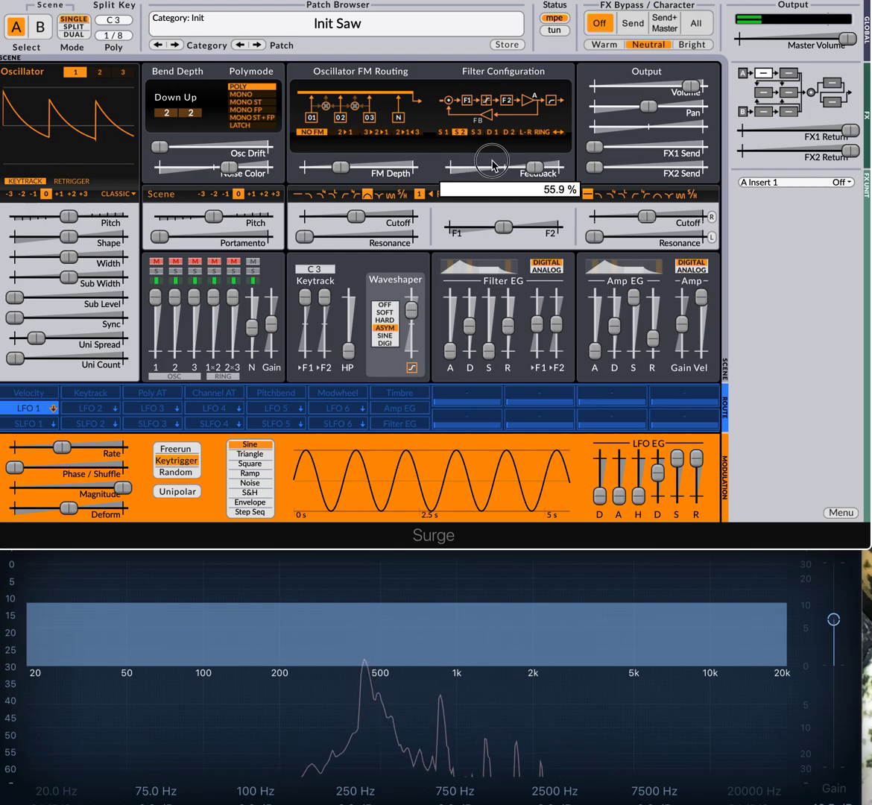
{"action": "left_click_drag", "start_coordinate": [492, 161], "coordinate": [510, 157]}
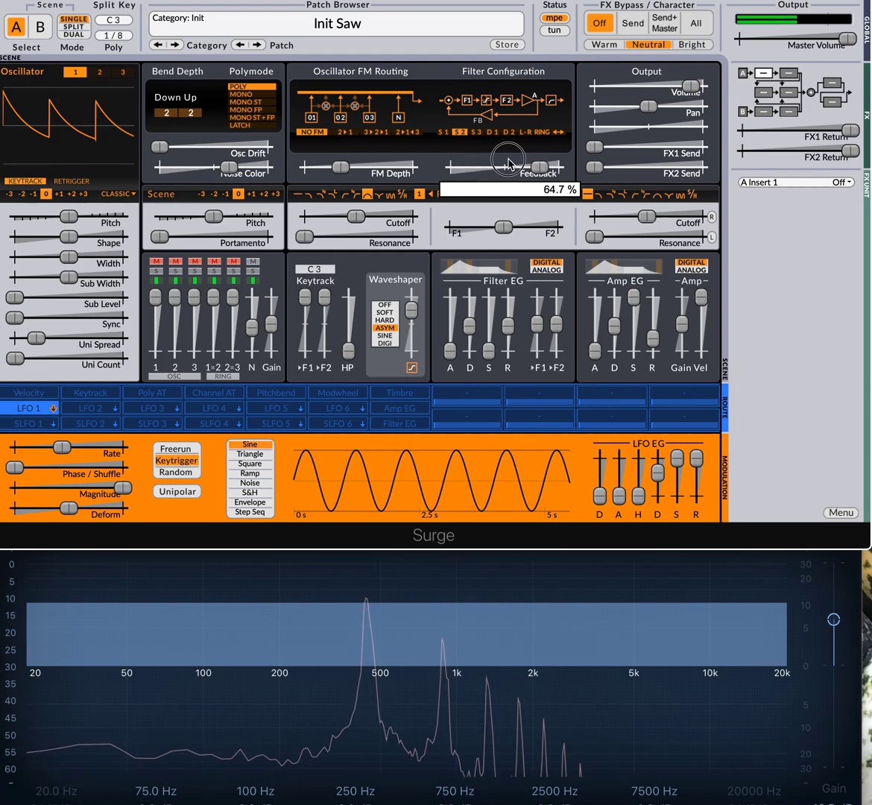